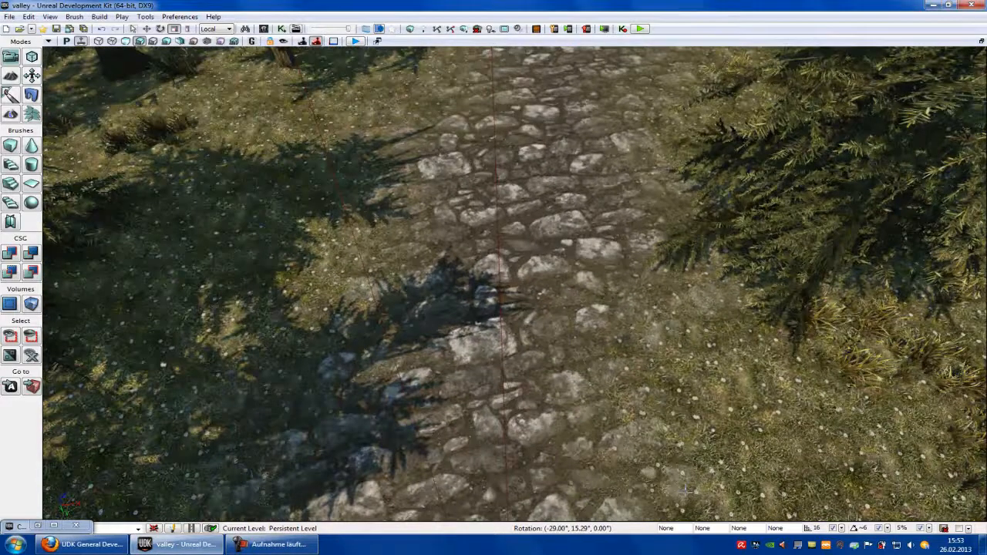
# Fly the perspective camera back along the cobblestone path until the robed statue appears.
pyautogui.moveTo(493, 309); pyautogui.dragTo(493, 231)
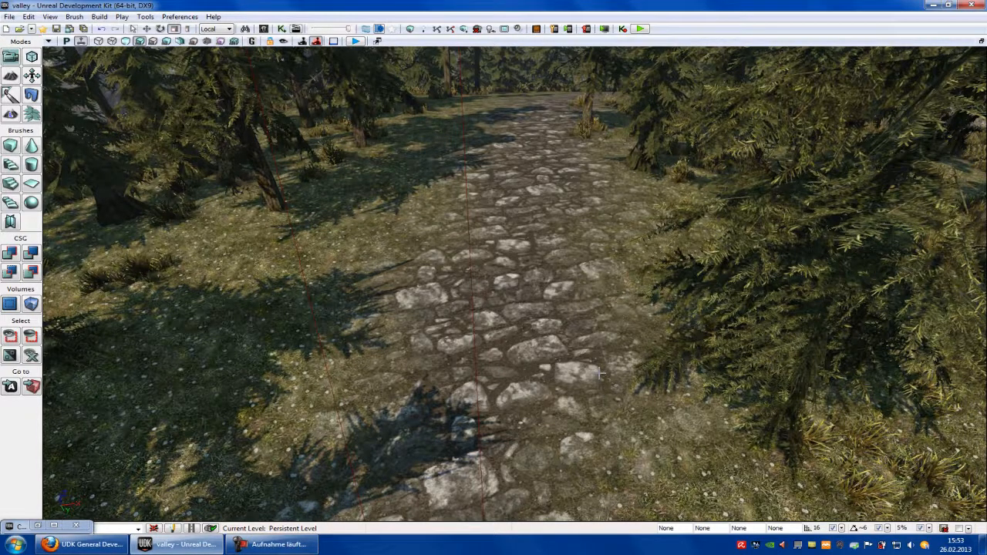
pyautogui.moveTo(493, 309); pyautogui.dragTo(494, 231)
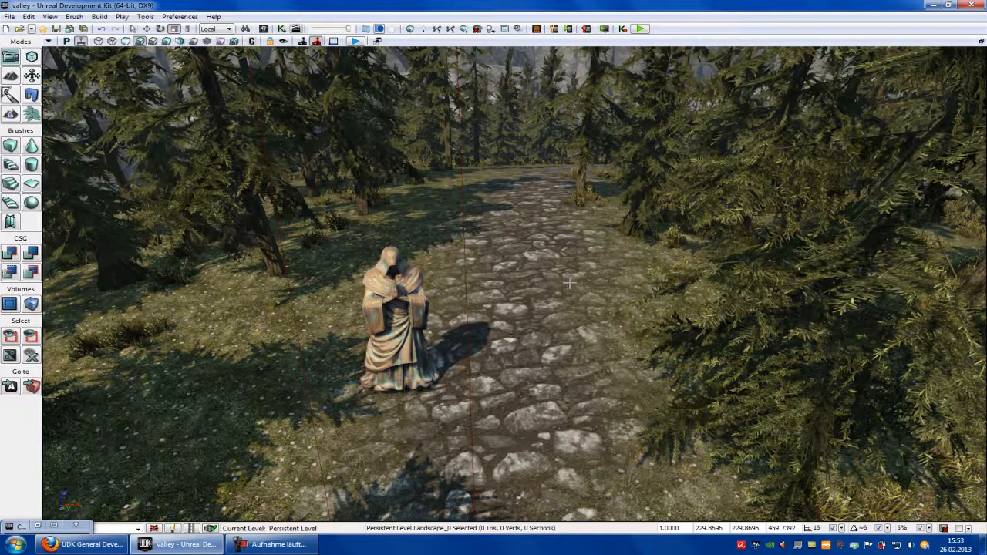
# Export all of the level as Object (*.obj) named valley on the Desktop, answering the materials prompt.
pyautogui.click(10, 15)
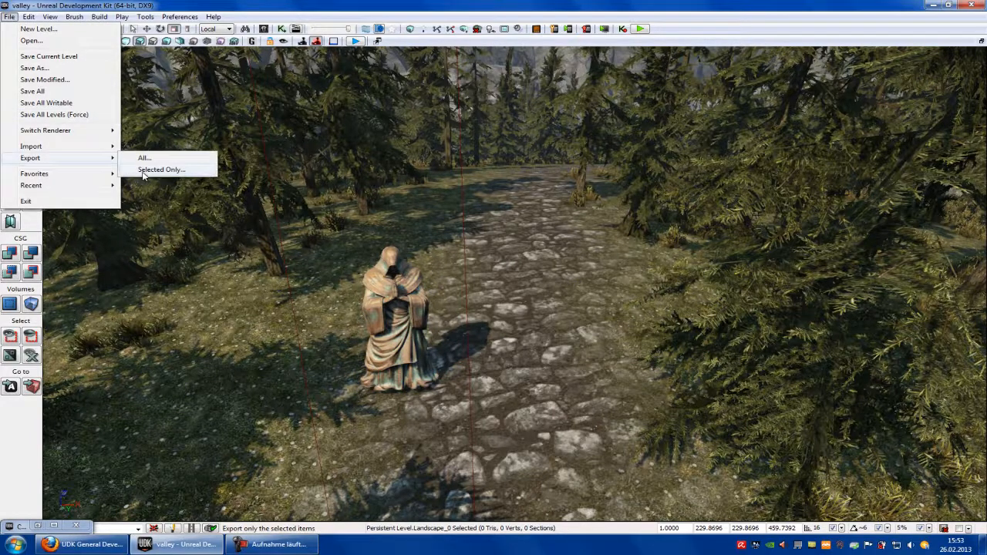
pyautogui.moveTo(158, 171)
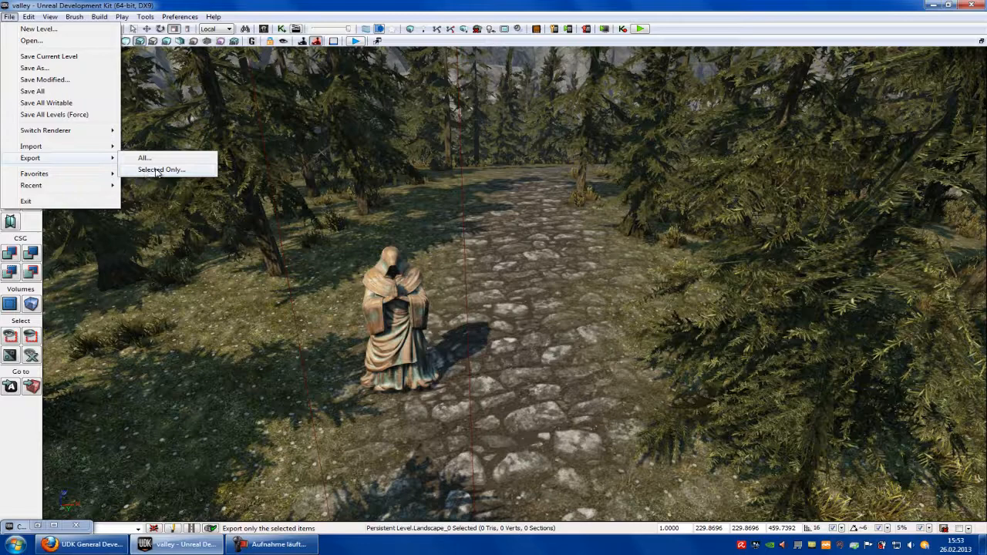
pyautogui.click(160, 170)
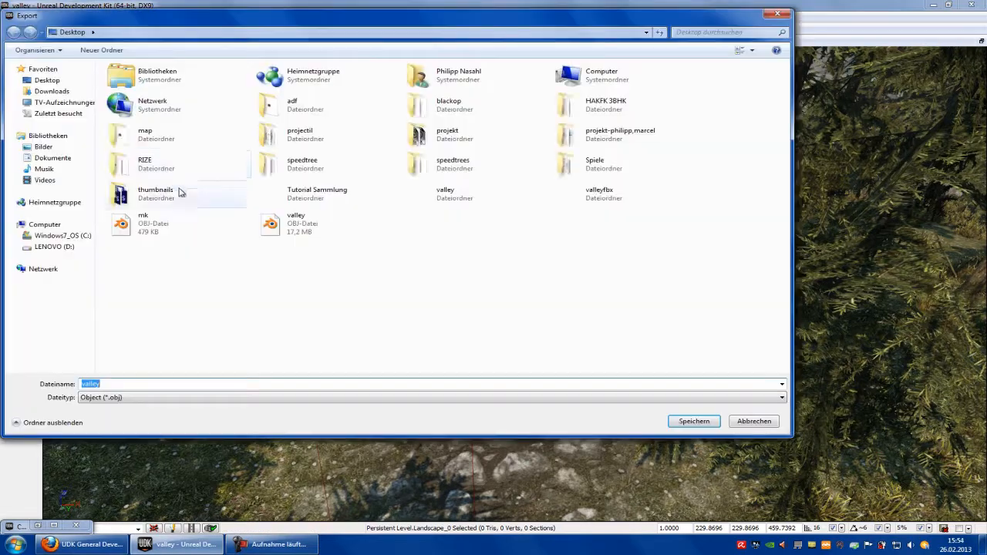
pyautogui.click(780, 398)
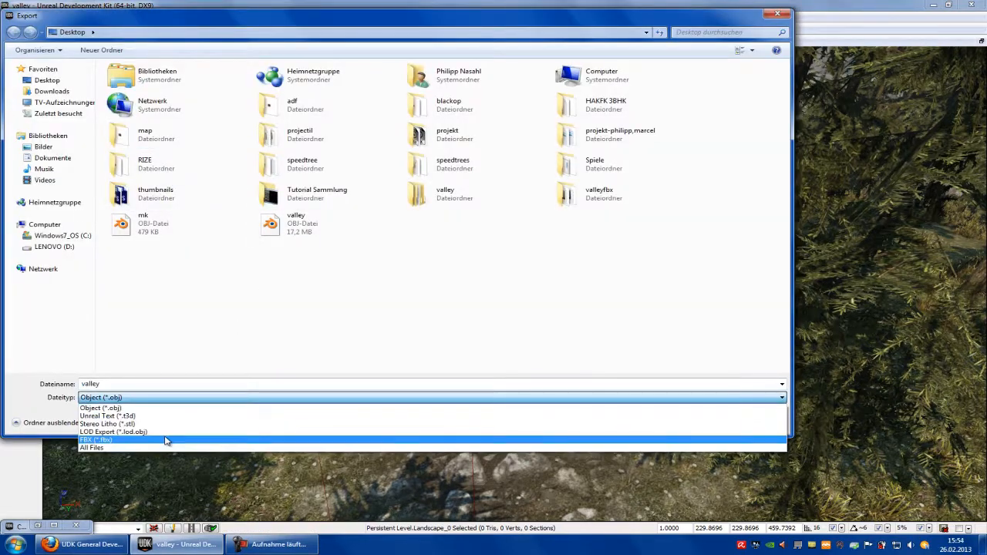
pyautogui.click(99, 407)
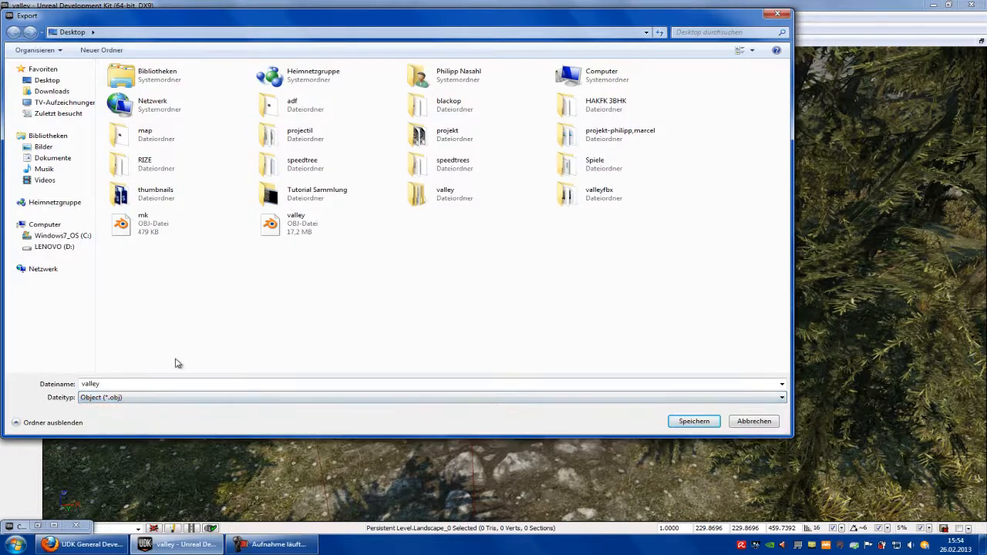
pyautogui.click(694, 421)
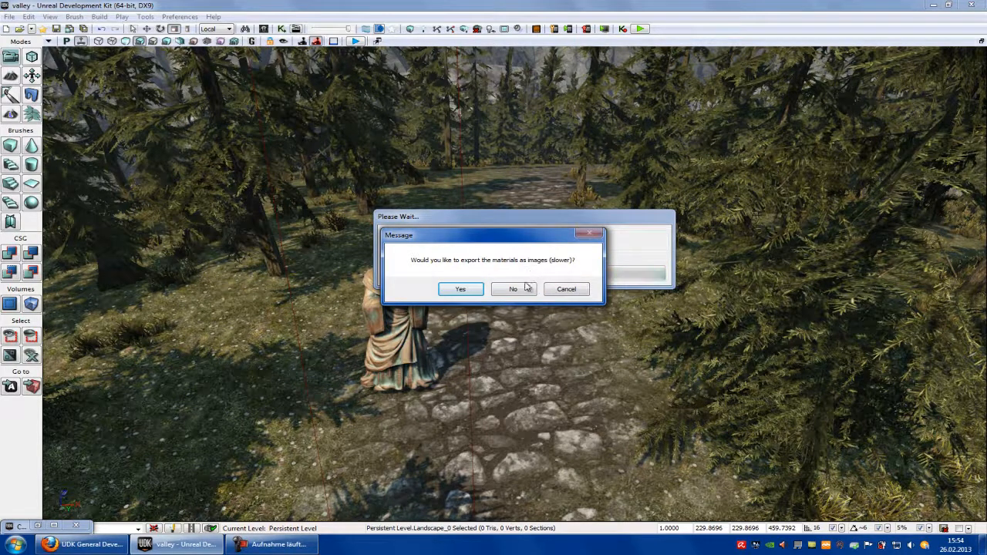
pyautogui.click(512, 288)
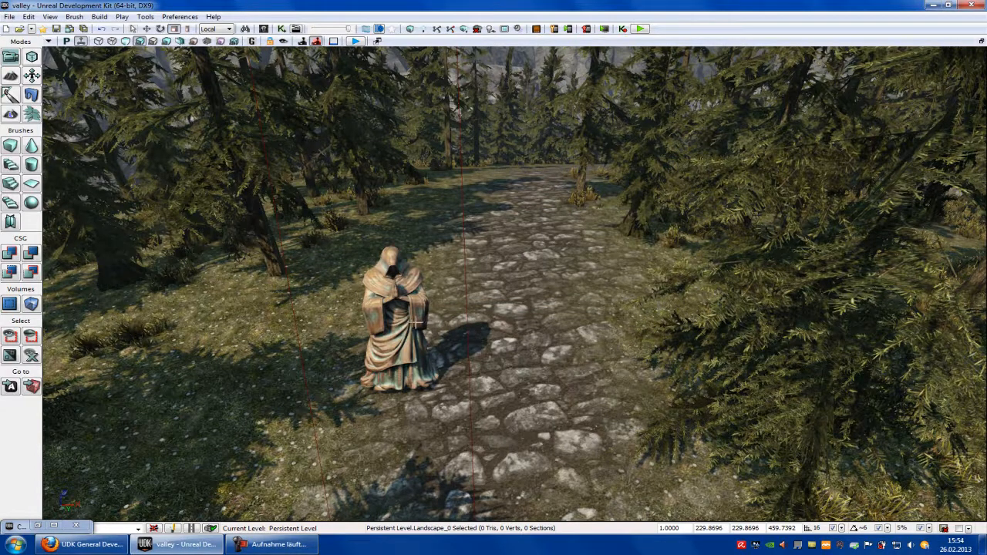
# Export the selected statue only as statue.obj on the Desktop, with materials saved as images.
pyautogui.click(397, 316)
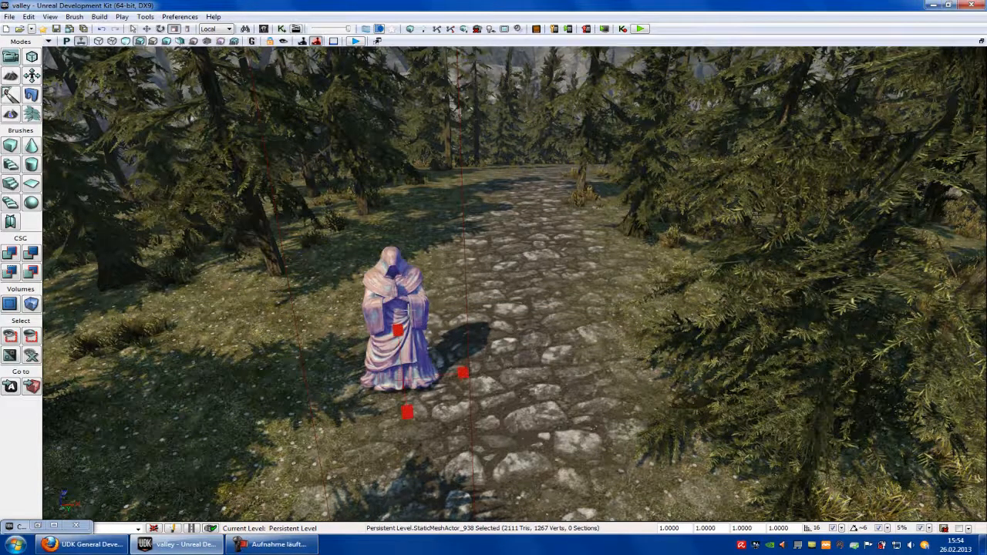
pyautogui.click(9, 15)
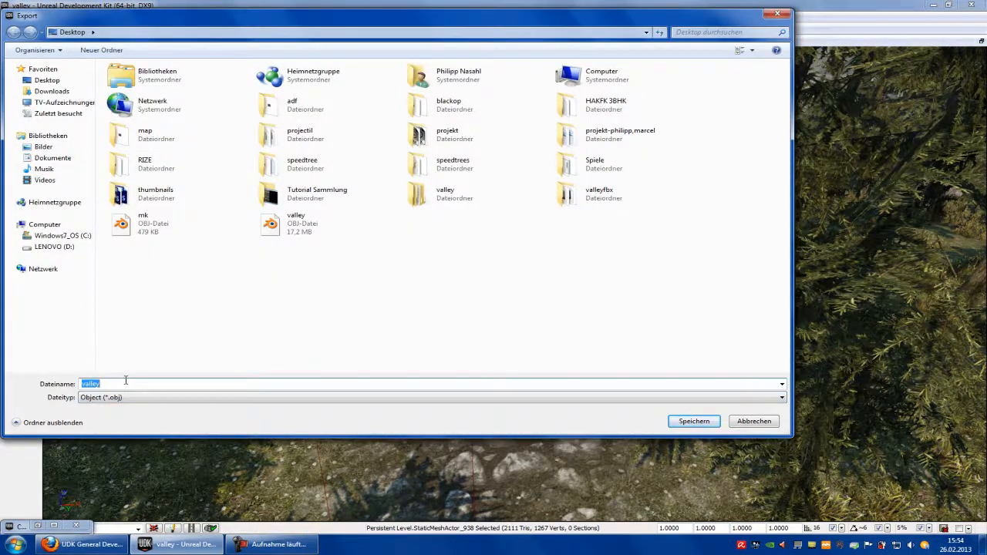
pyautogui.write('statue')
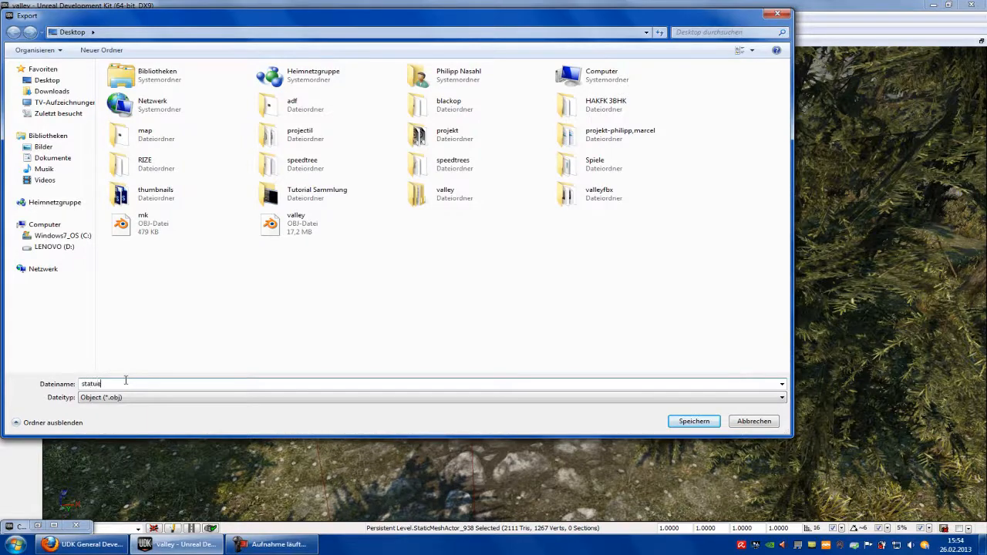
pyautogui.click(693, 421)
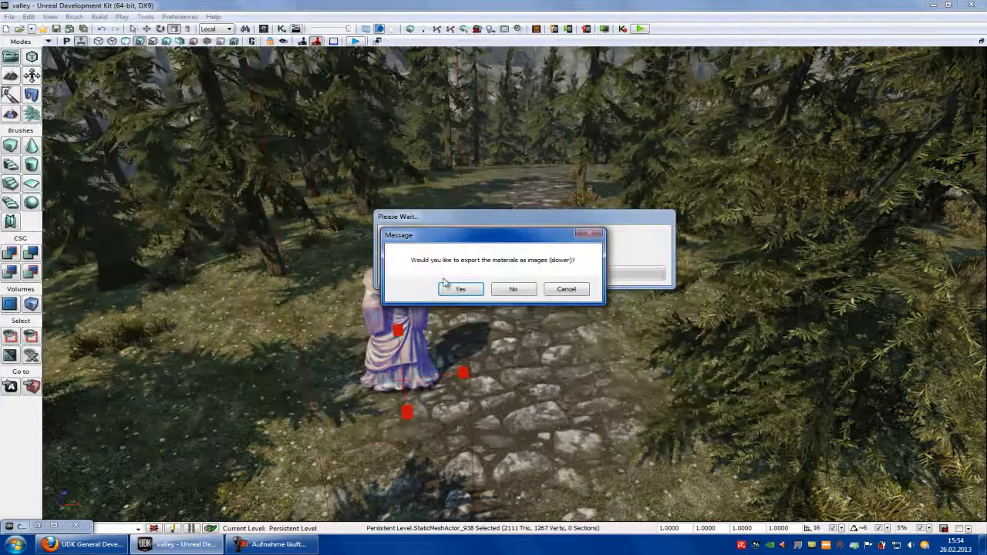
pyautogui.click(459, 288)
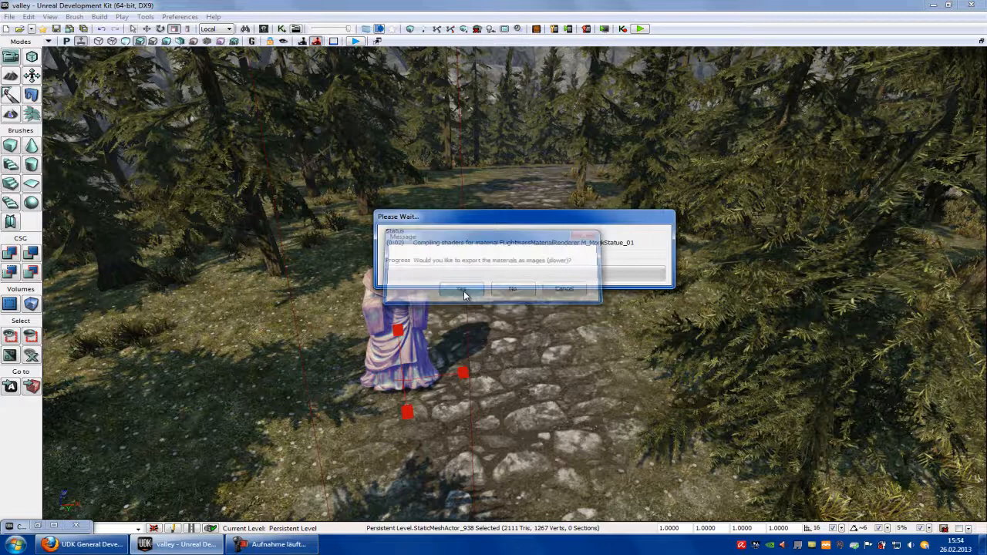
# Exit UDK without saving packages, returning to the desktop.
pyautogui.click(463, 288)
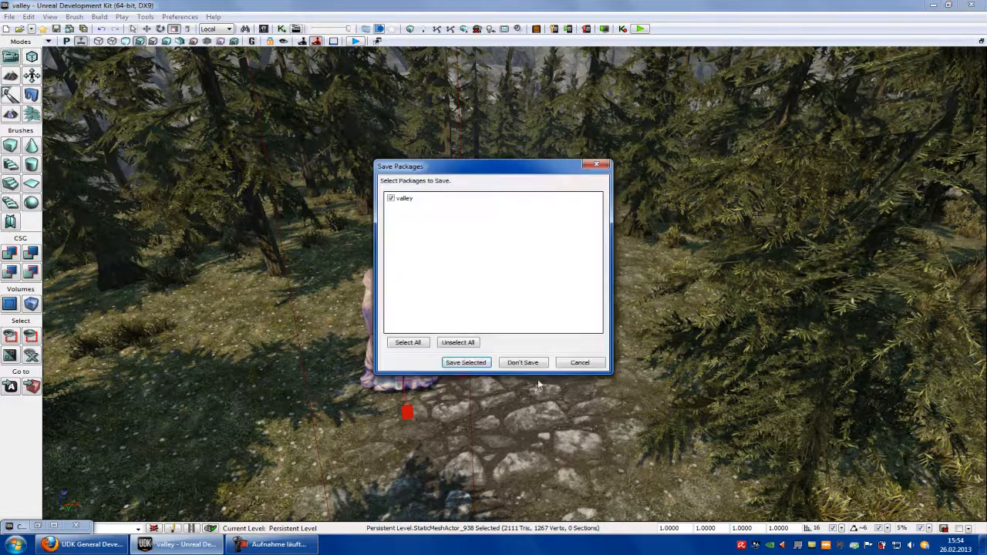
pyautogui.click(80, 545)
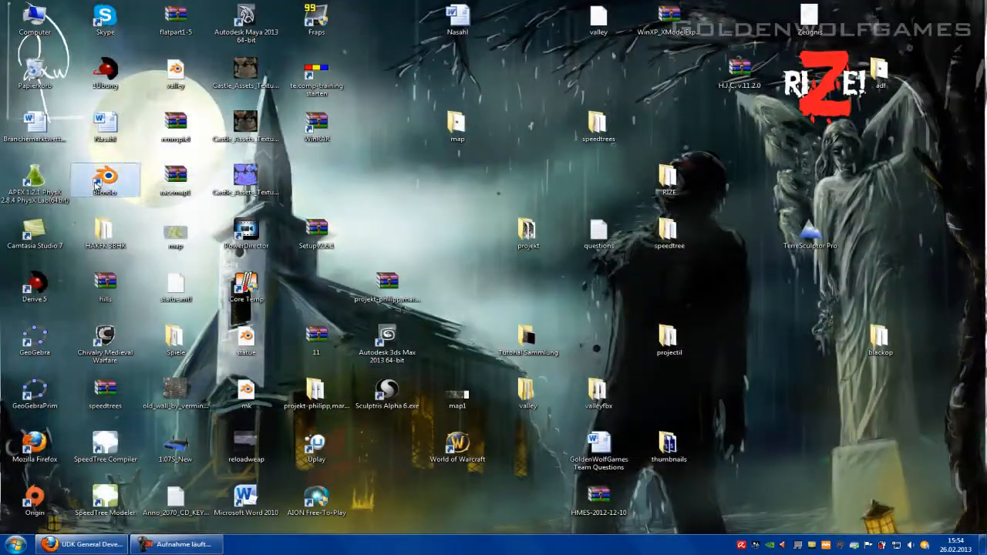
# Launch Blender from its desktop shortcut into the default scene.
pyautogui.doubleClick(105, 179)
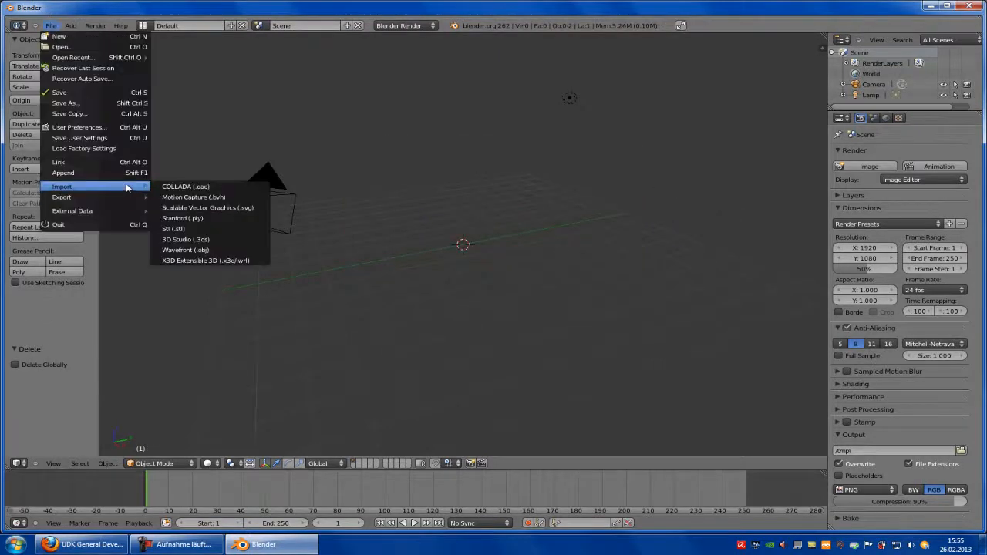
# Import valley.obj from the Desktop as Wavefront OBJ terrain meshes.
pyautogui.click(185, 250)
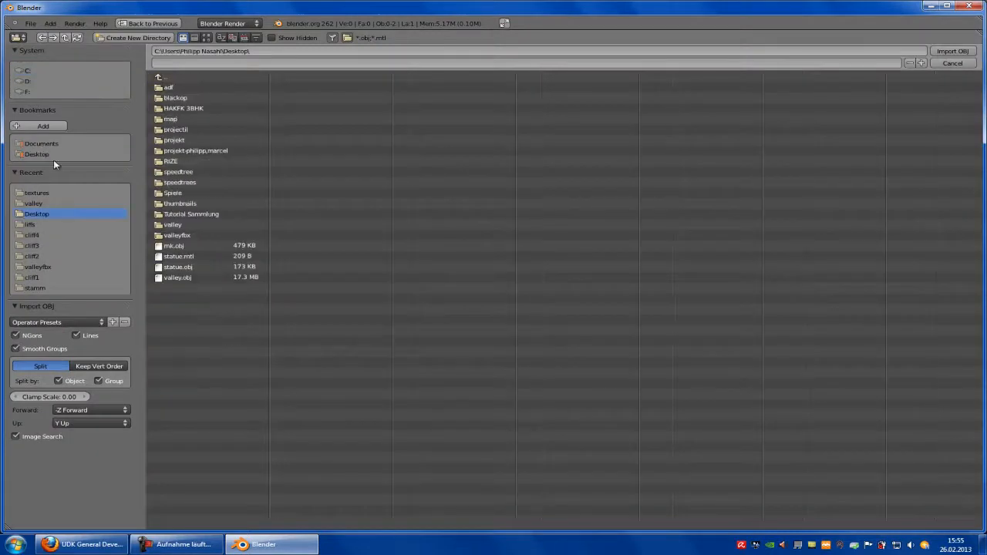
pyautogui.click(177, 278)
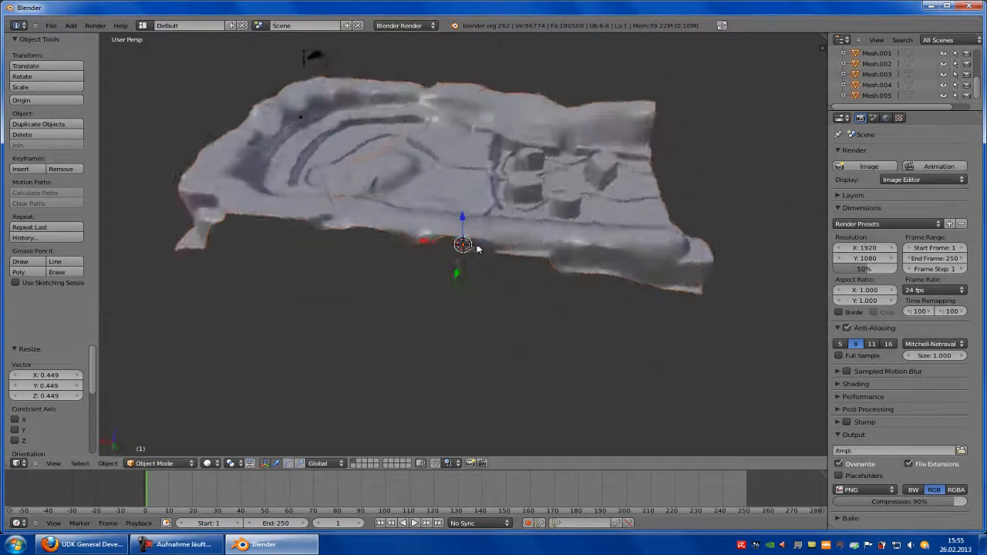
# Import statue.obj from the Desktop as a Wavefront OBJ into the fresh scene.
pyautogui.click(51, 25)
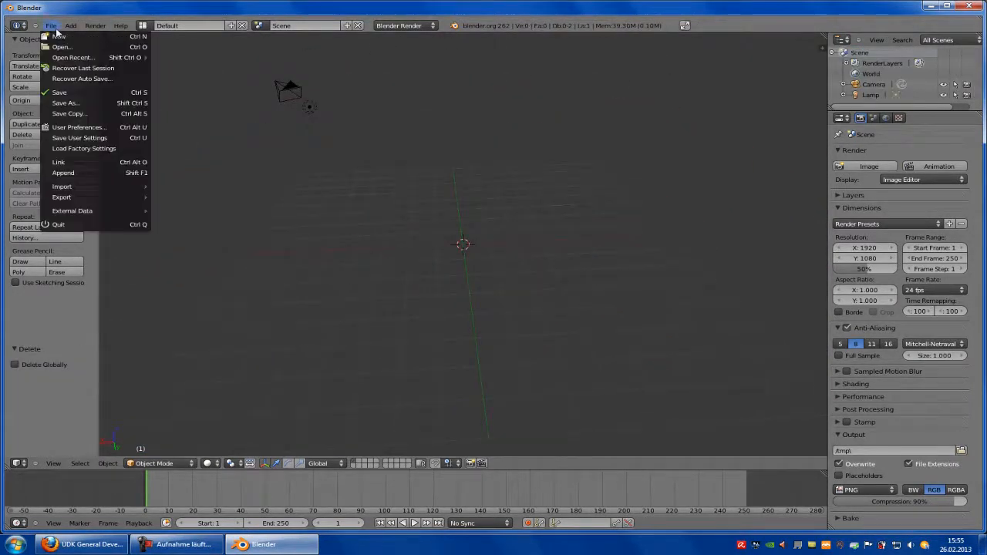
pyautogui.click(62, 185)
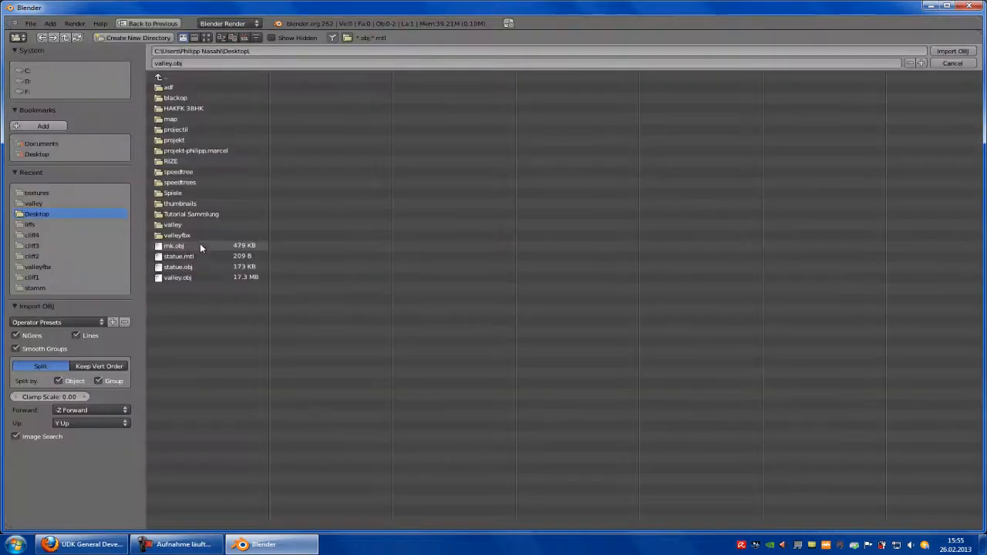
pyautogui.click(178, 267)
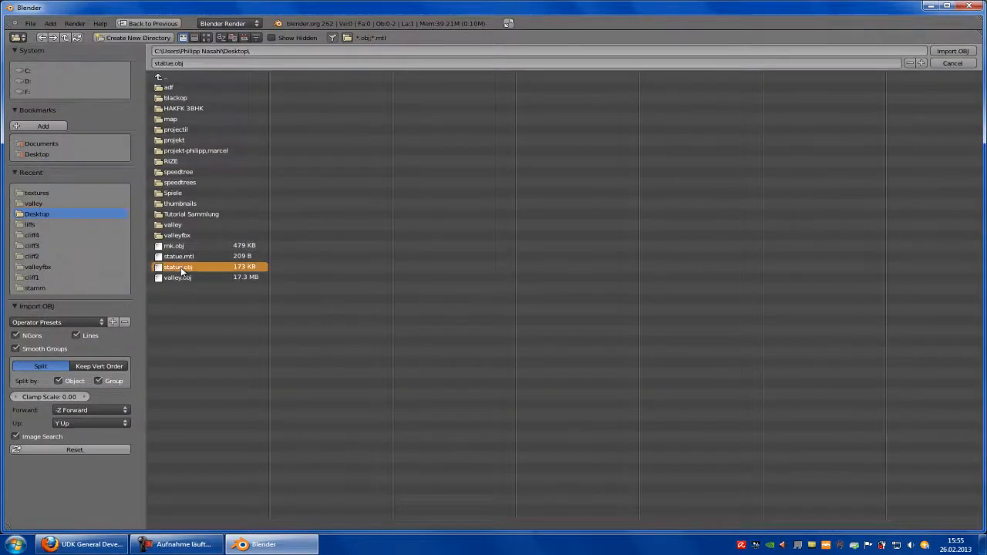
pyautogui.click(953, 51)
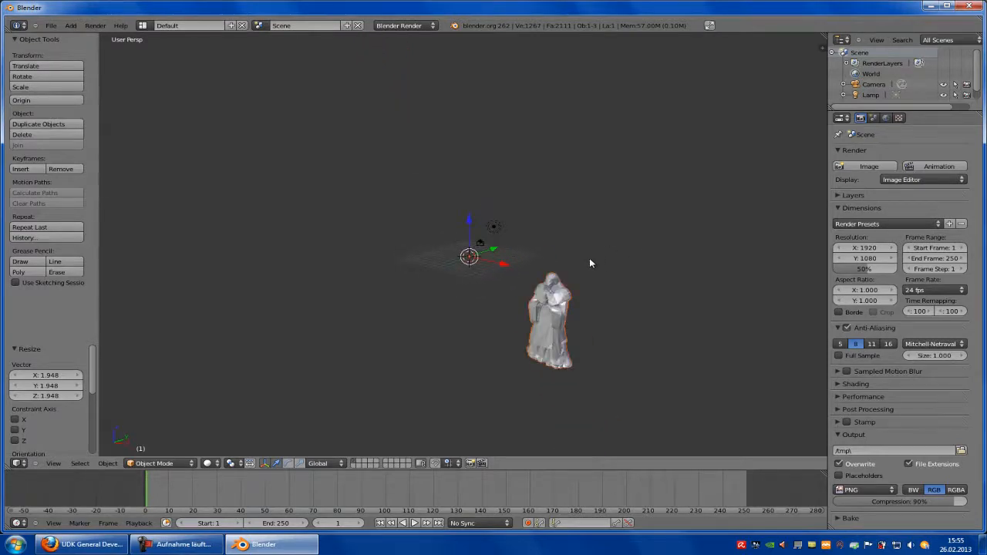
# Check the statue's material and texture, set viewport shading to GLSL, and make the lamp a Hemi.
pyautogui.click(870, 96)
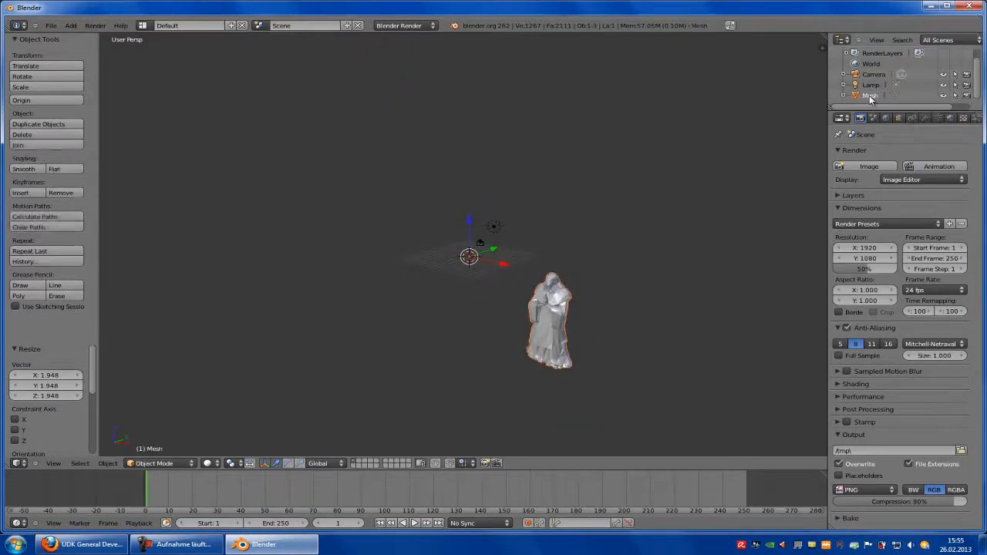
pyautogui.click(950, 117)
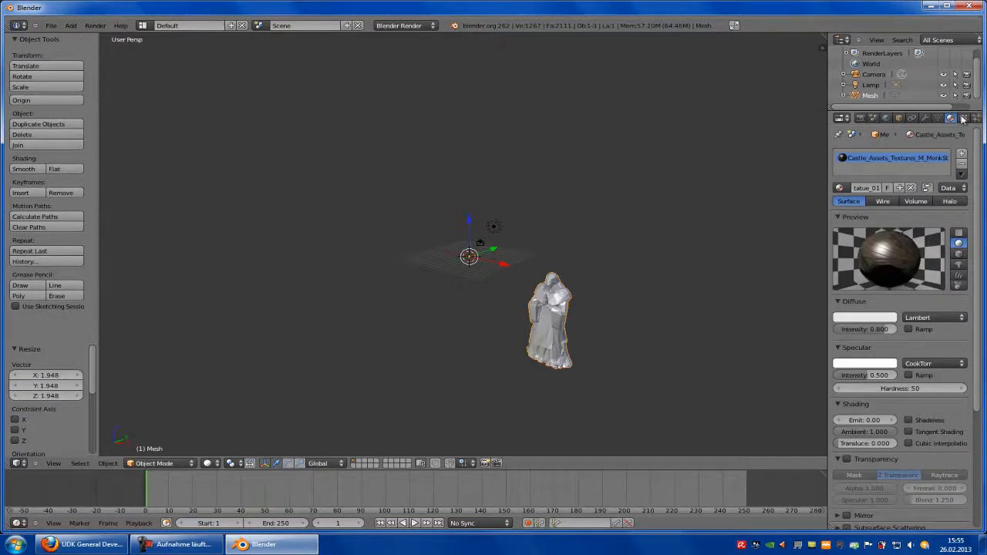
pyautogui.click(962, 117)
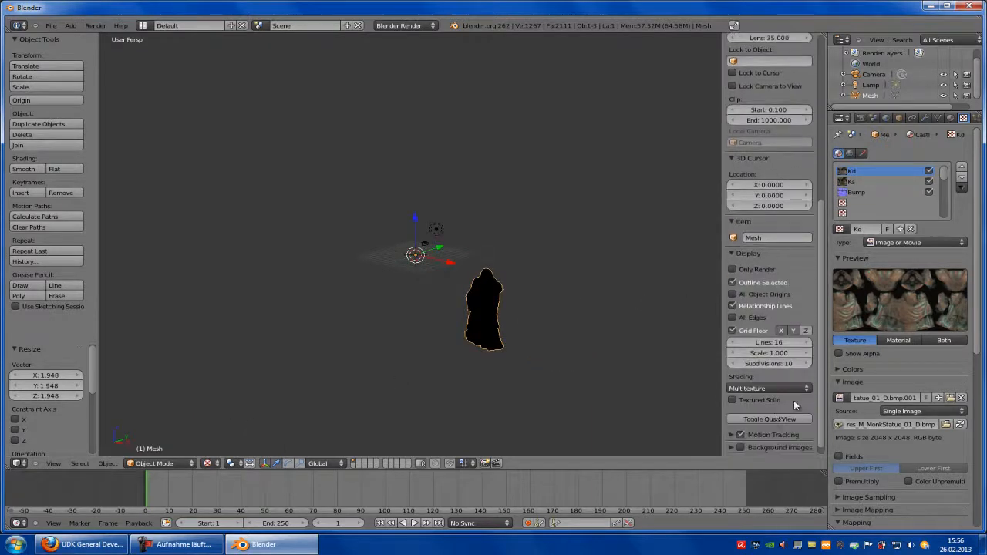
pyautogui.click(768, 389)
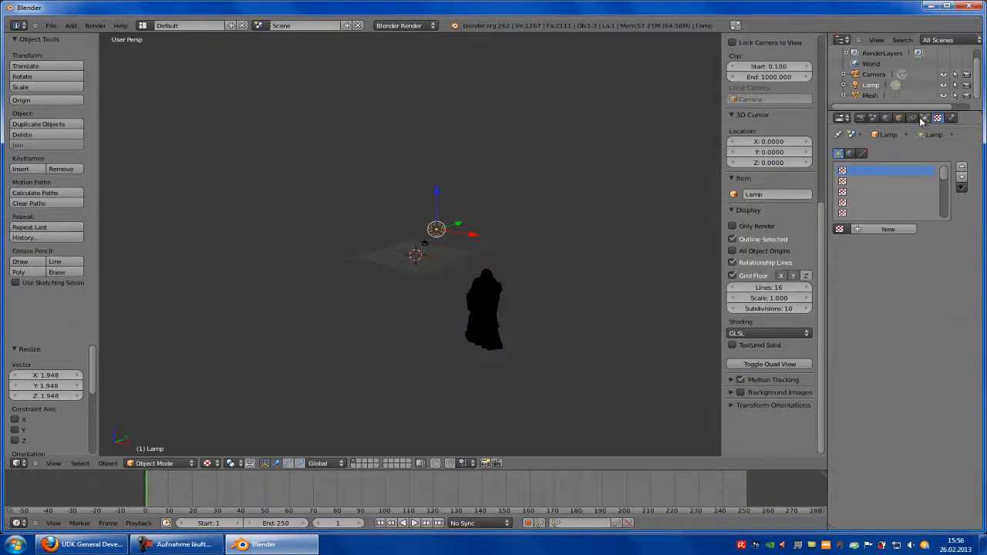
pyautogui.click(924, 117)
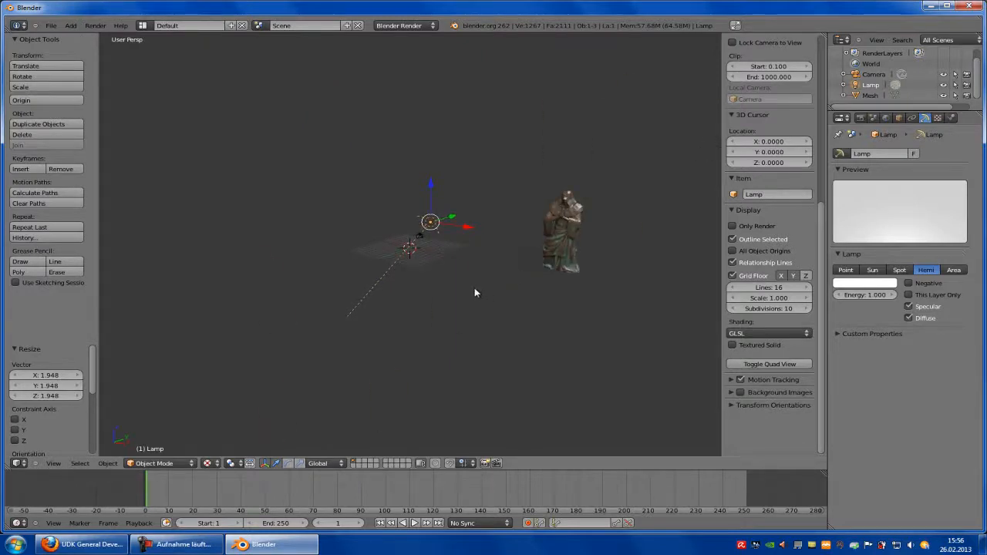
pyautogui.moveTo(422, 267)
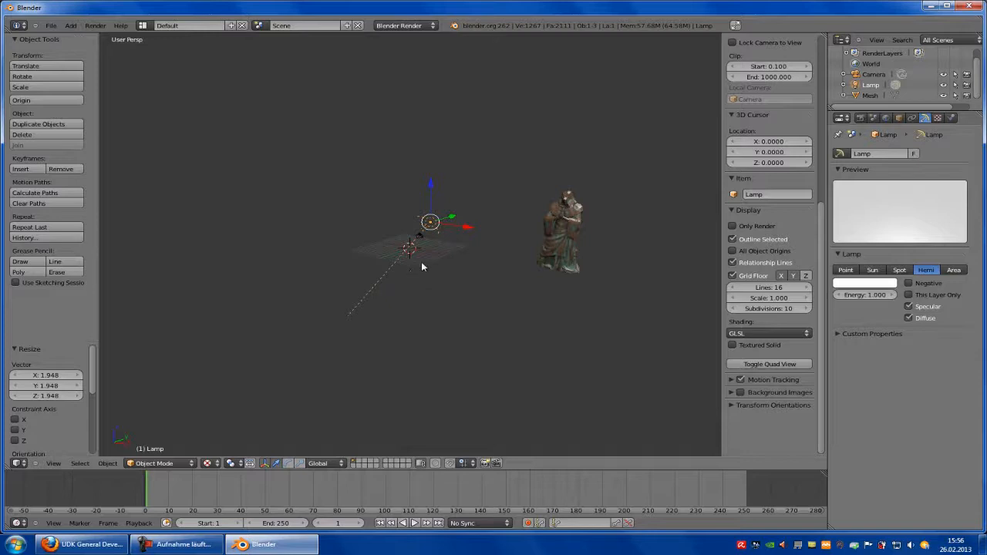